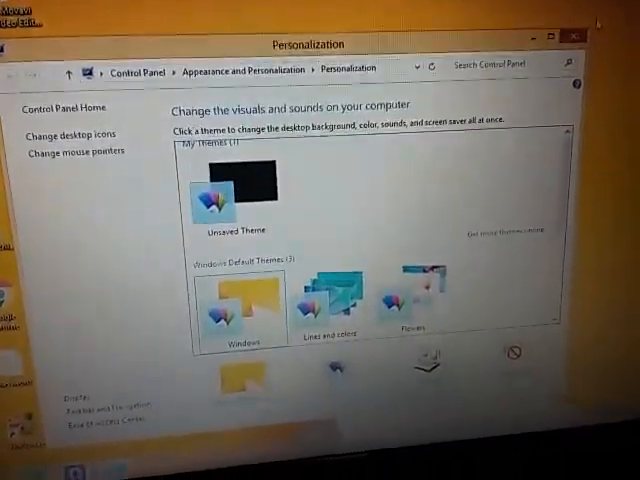
- Bring up the desktop's right-click shortcut menu on an empty area
right_click(430, 240)
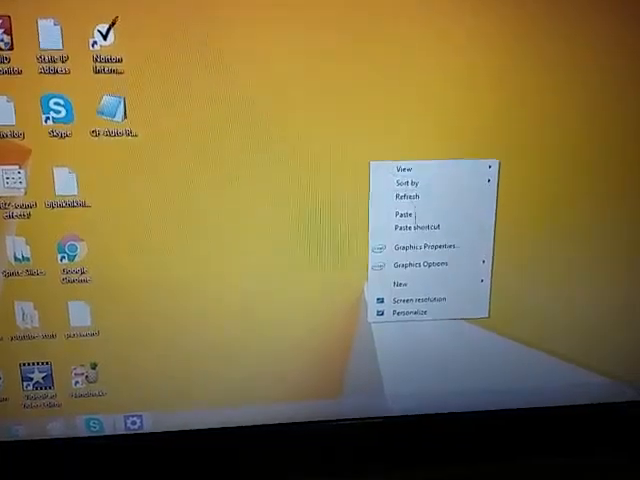
- Show the PC info page listing the i7 processor, 8.00 GB RAM and 64-bit system type
left_click(418, 300)
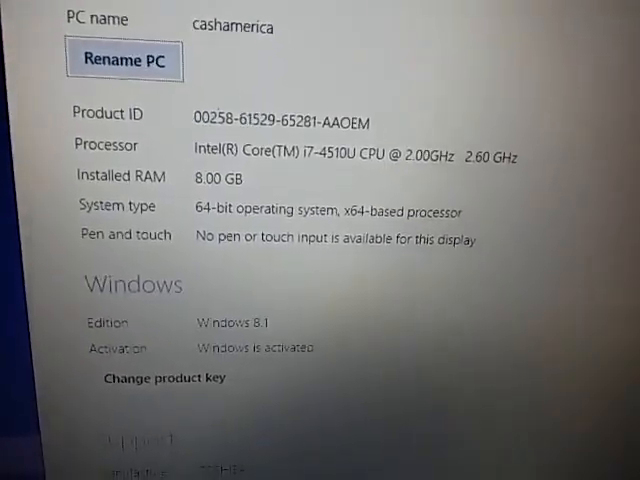
- Scroll to the Windows 8.1 edition, activation status and TOSHIBA manufacturer details
scroll("down", 3)
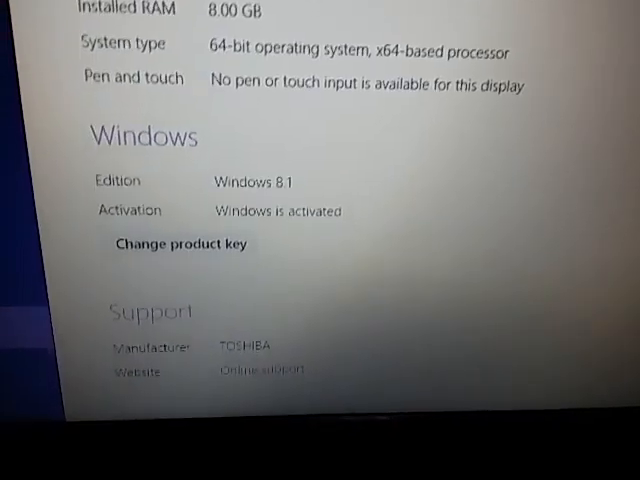
scroll("down", 3)
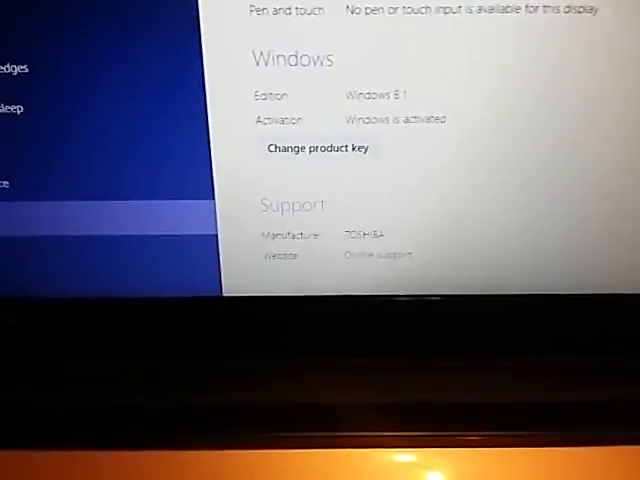